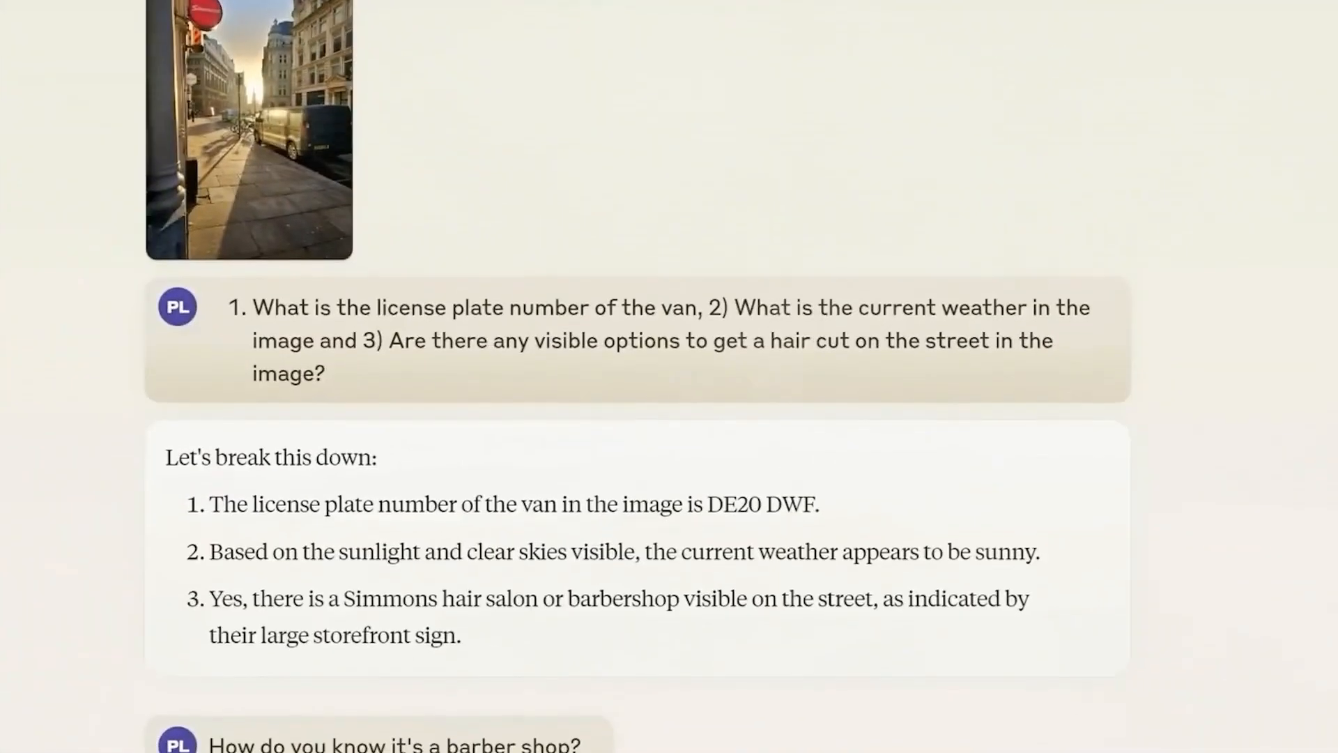
scroll(down, 3)
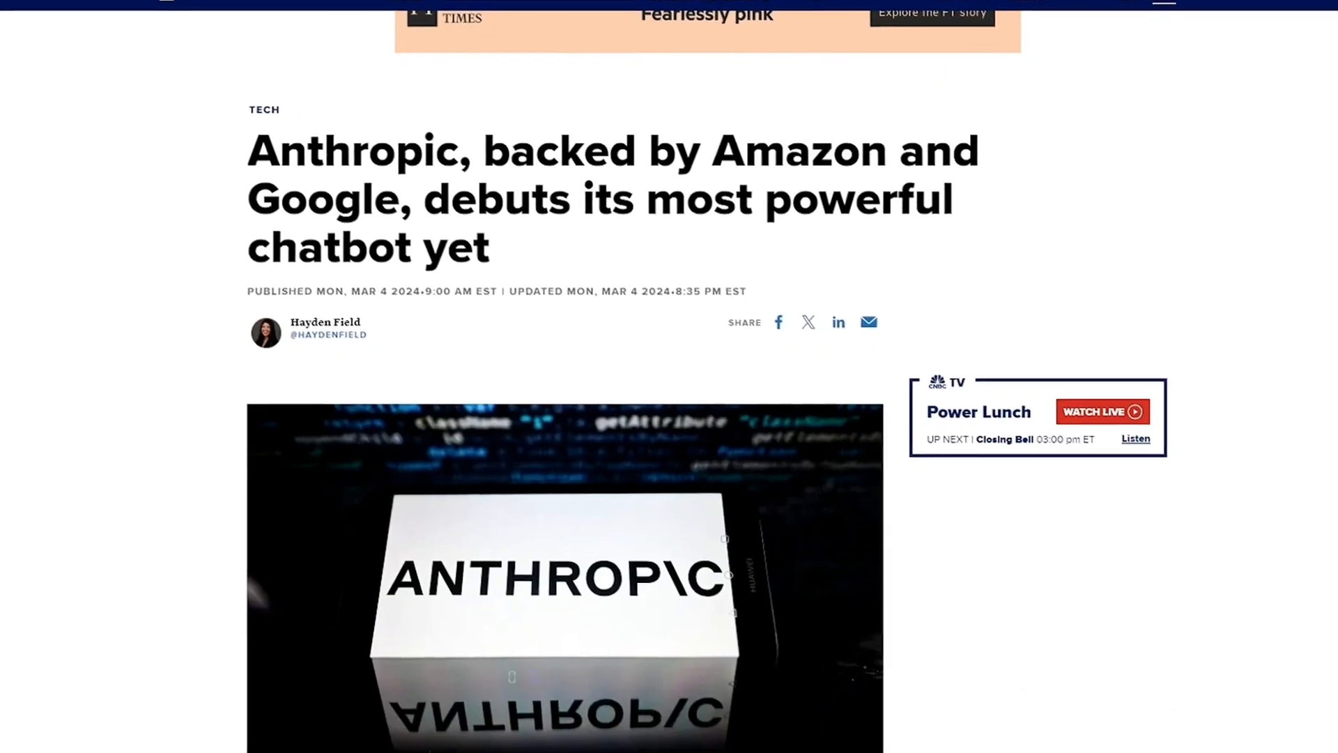
scroll(down, 3)
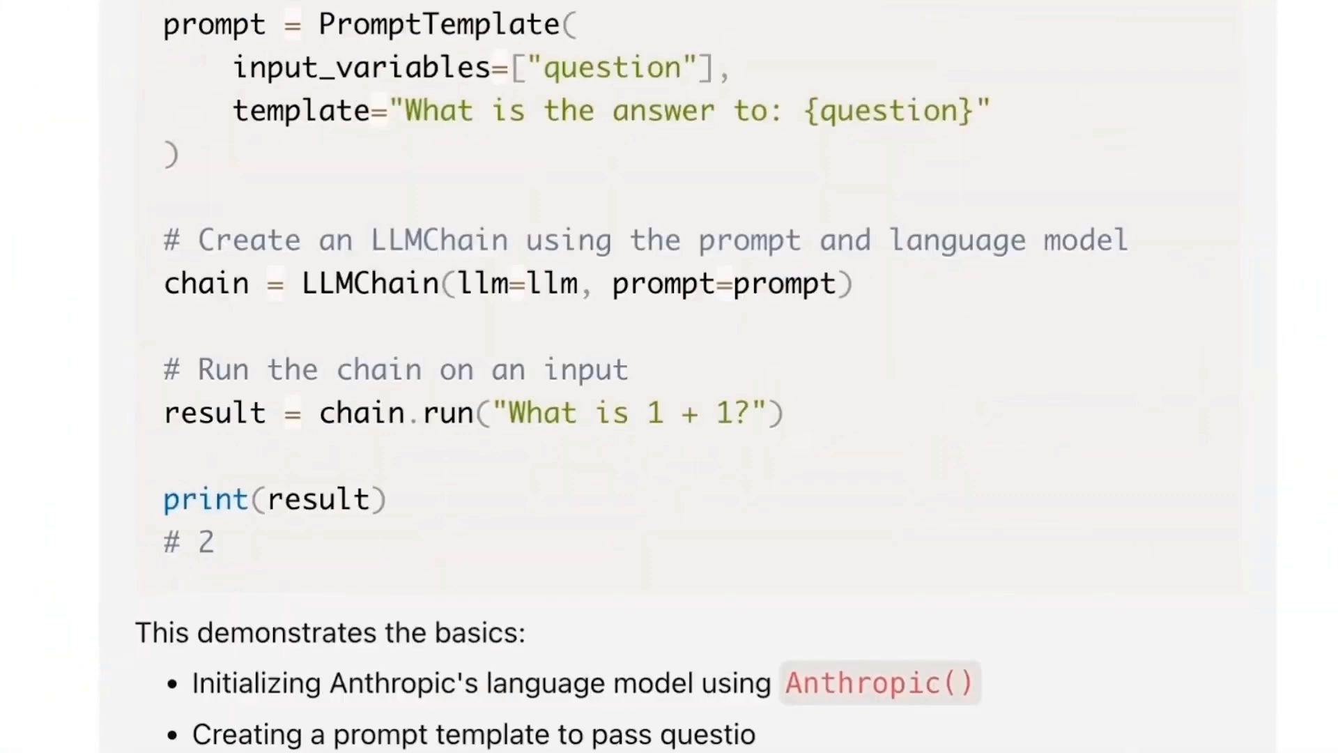
scroll(down, 3)
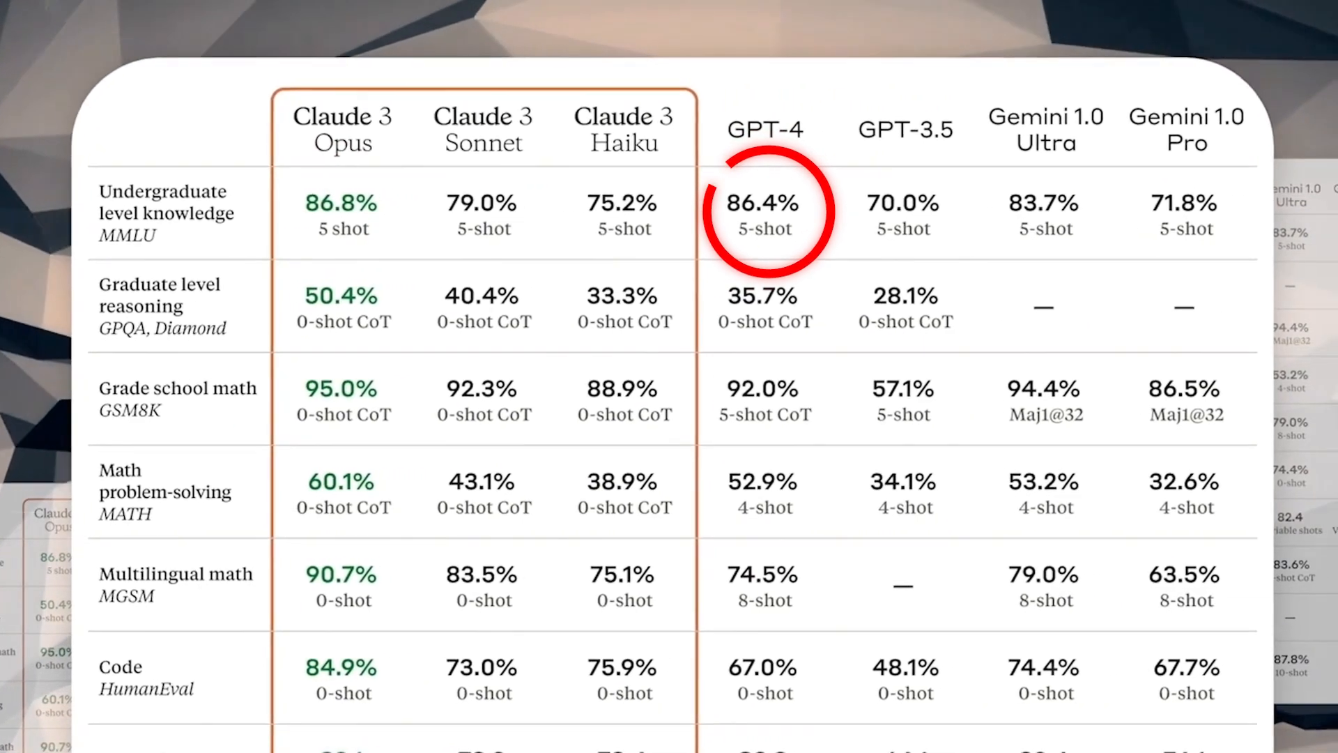
scroll(down, 3)
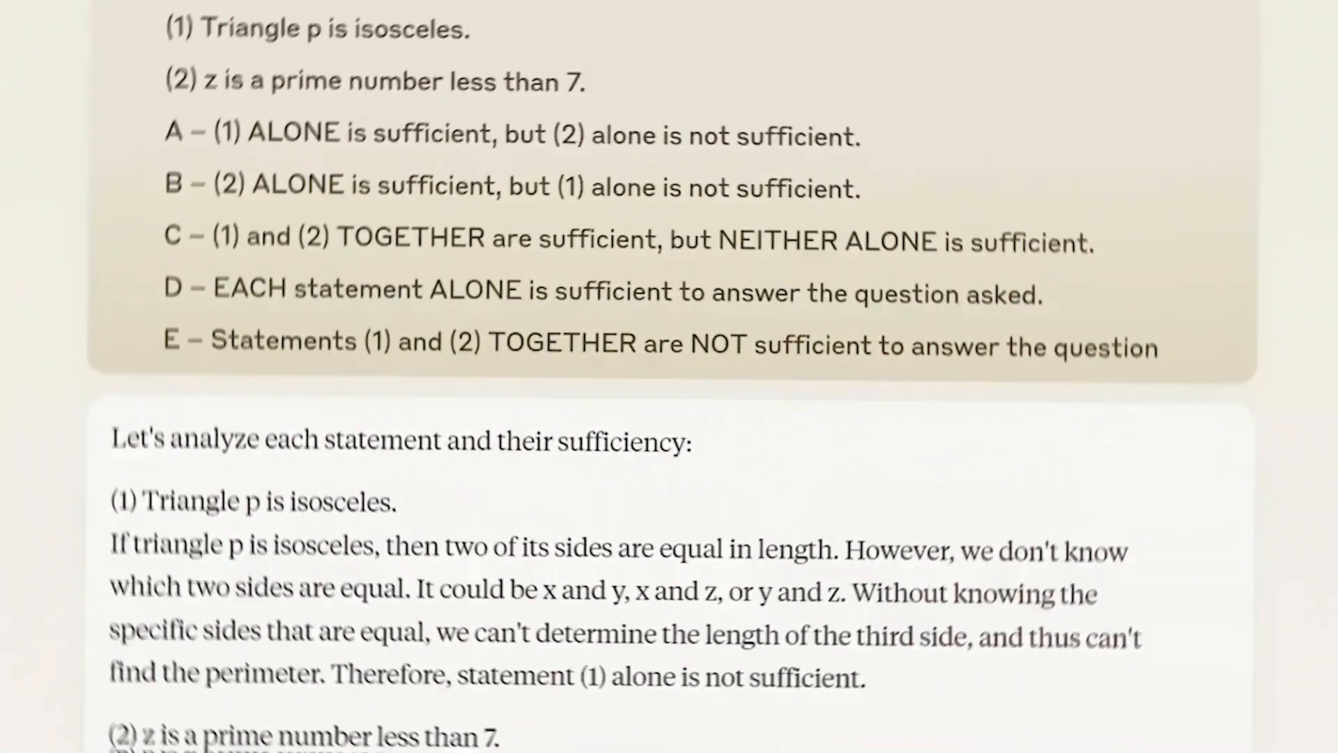
scroll(down, 3)
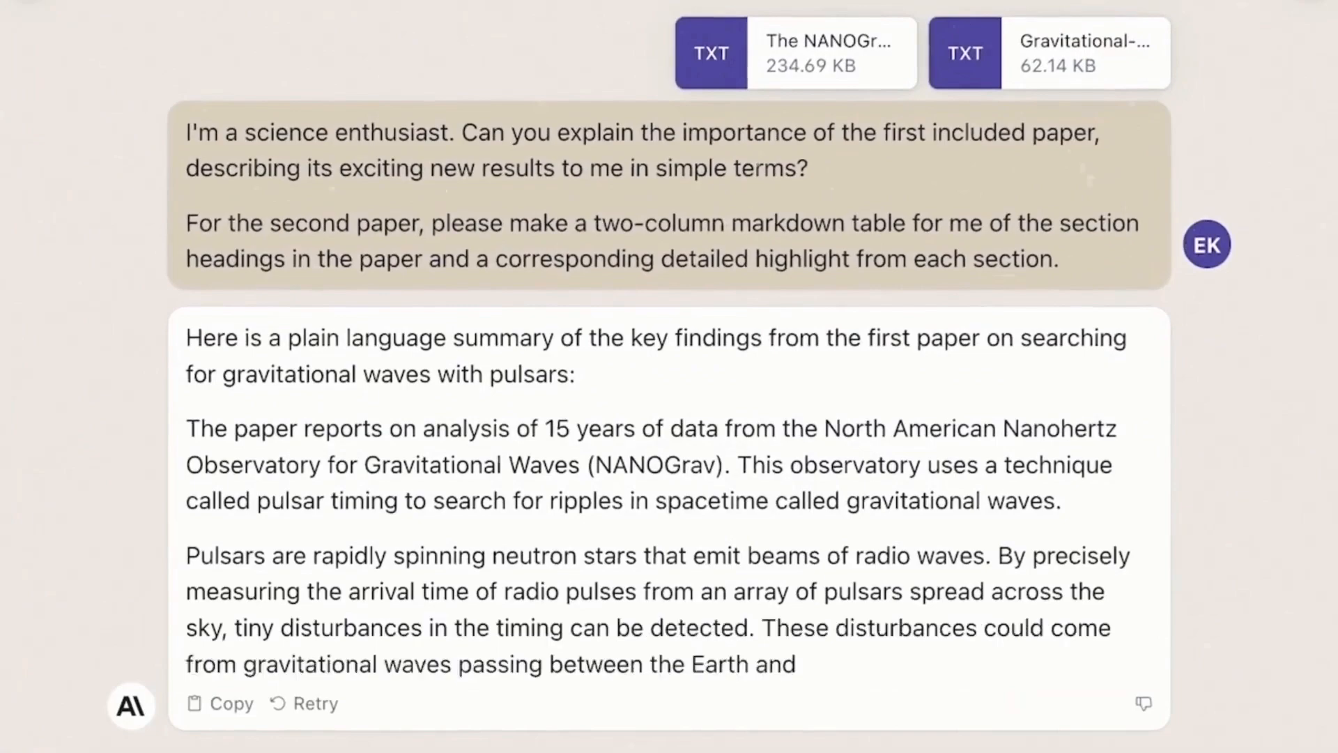
scroll(down, 3)
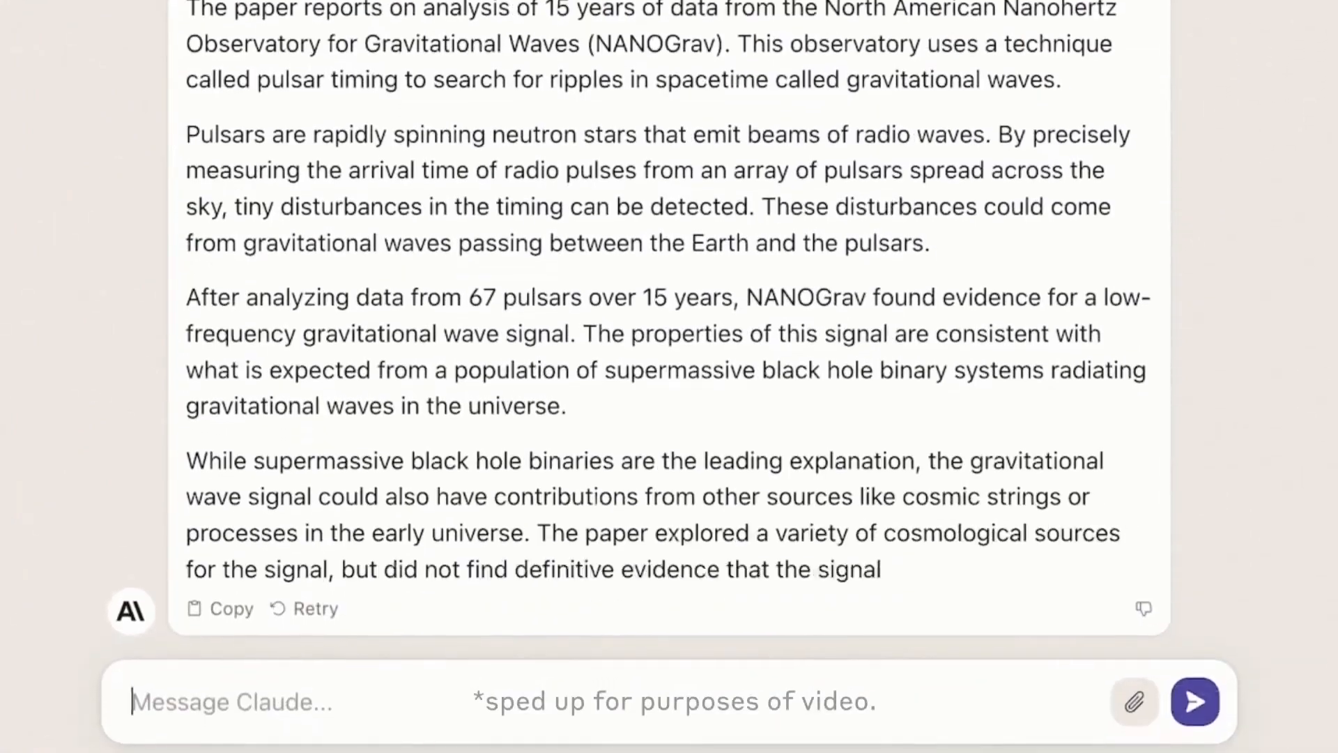